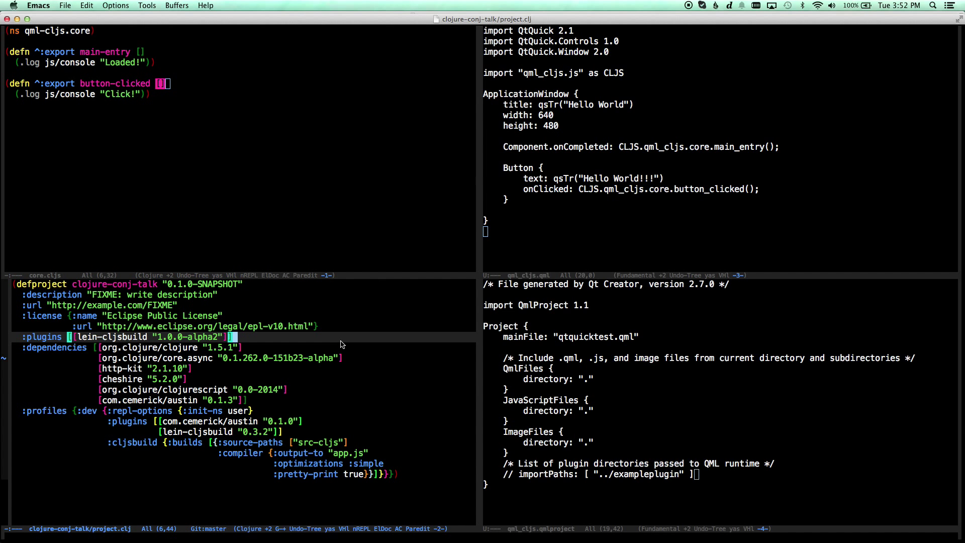
Switch the lower-left buffer to qml_cljs.qmlproject.
key(C-x b)
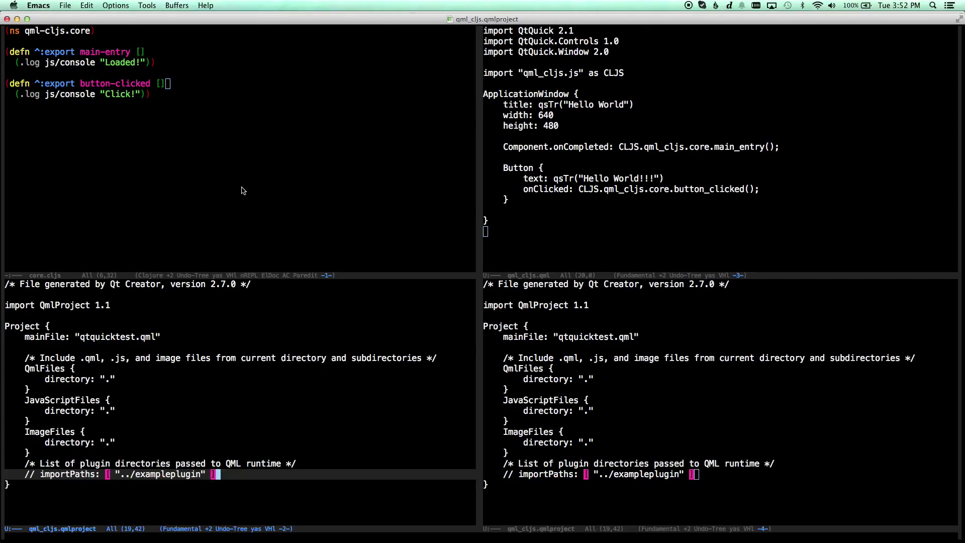
mouse_move(247, 193)
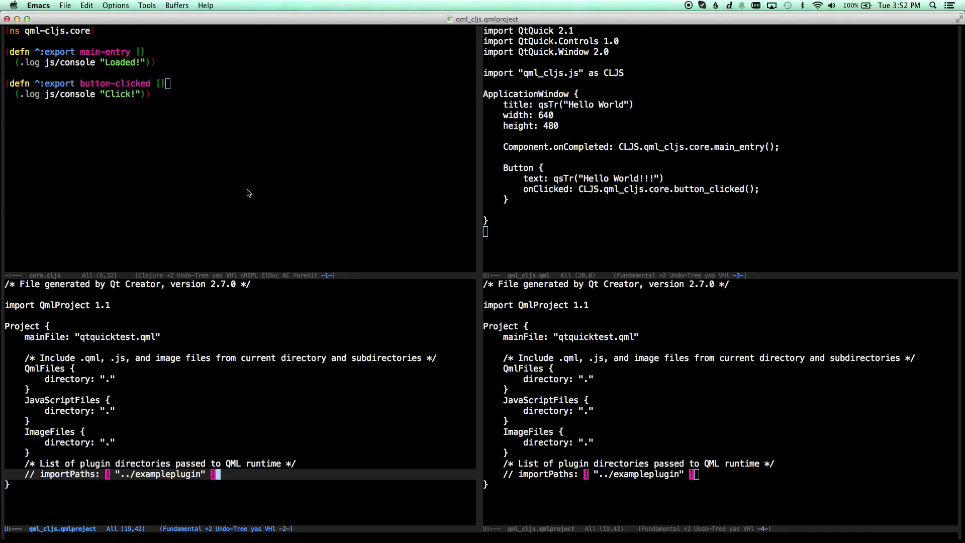
mouse_move(392, 159)
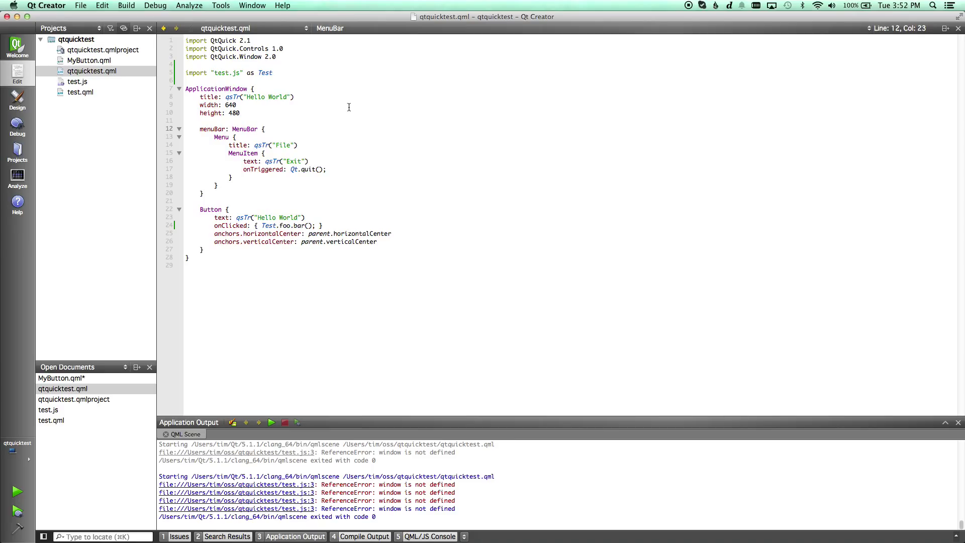
mouse_move(84, 70)
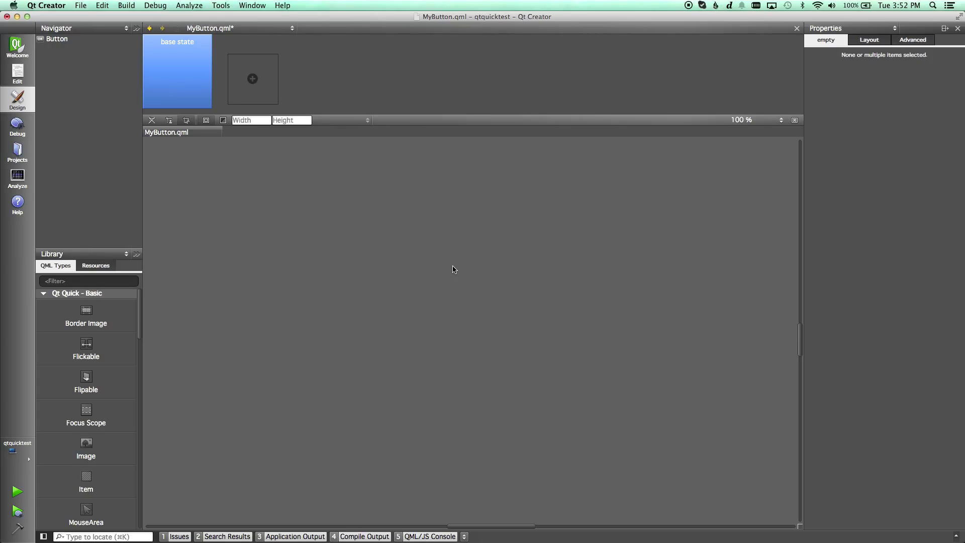
click(48, 39)
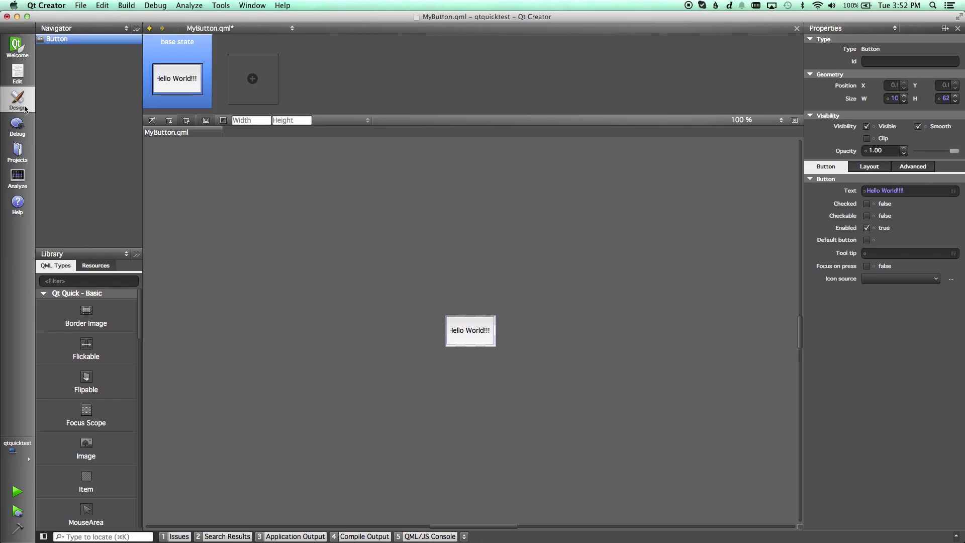
click(17, 152)
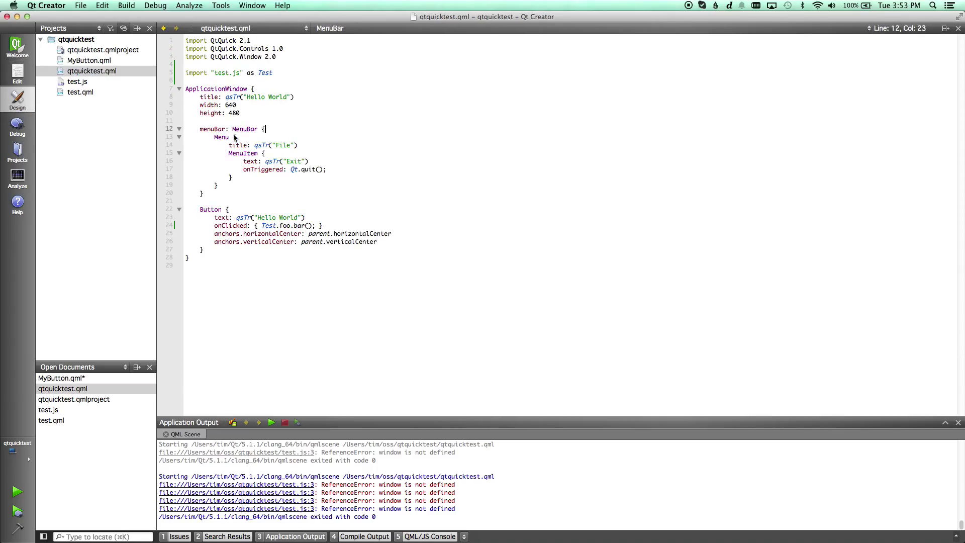
In Design mode, move qtquicktest's Hello World button up and left of centre.
click(17, 98)
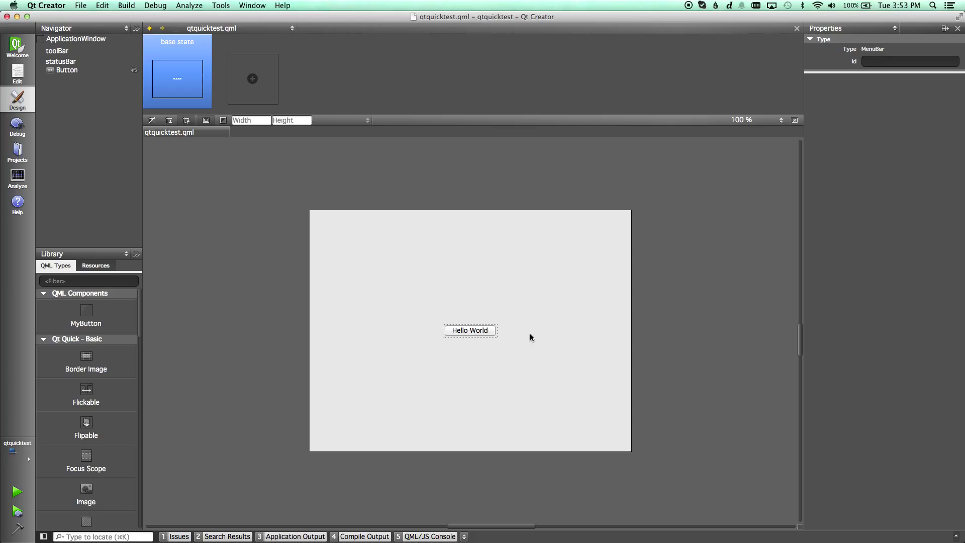
click(445, 308)
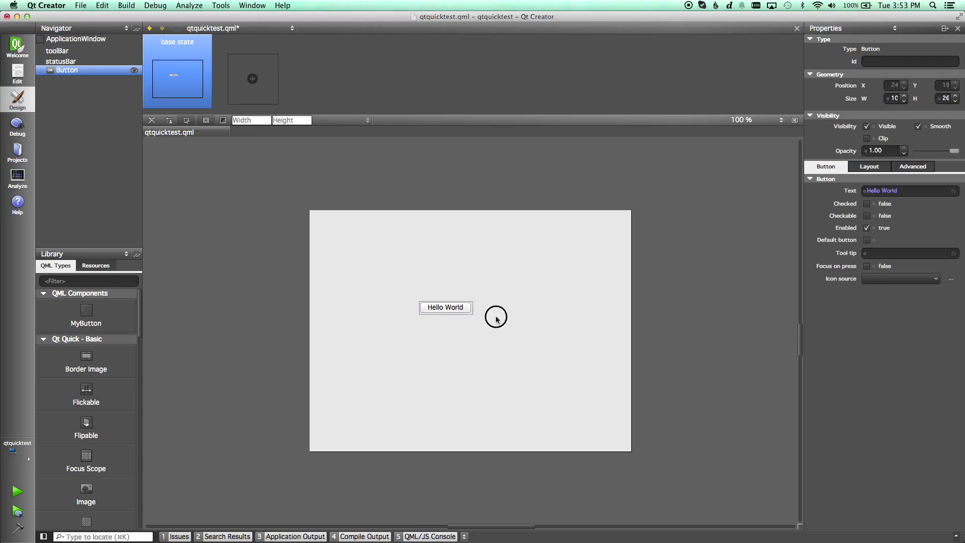
drag(446, 308, 393, 325)
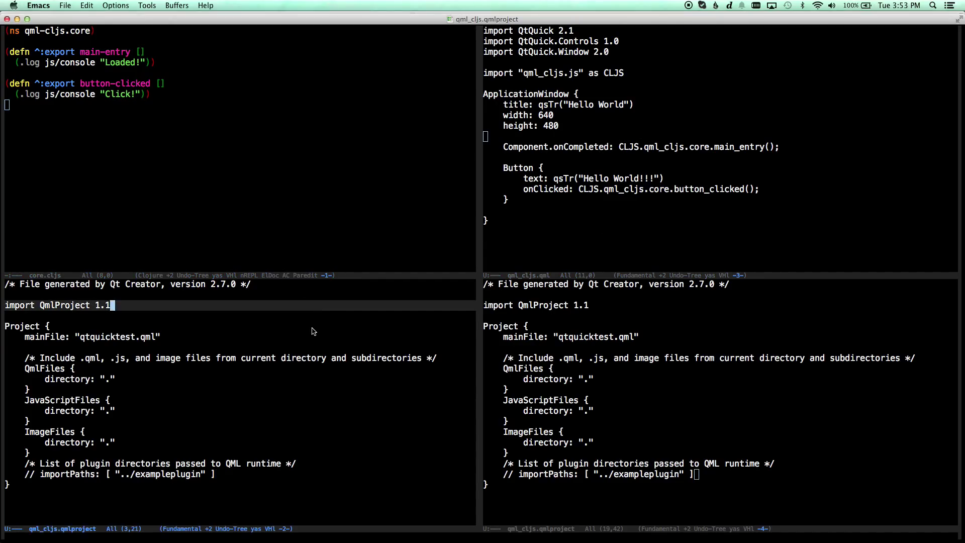
Visit ~/oss/qml-cljs/project.clj in the upper-left window and focus it.
key(C-x C-f)
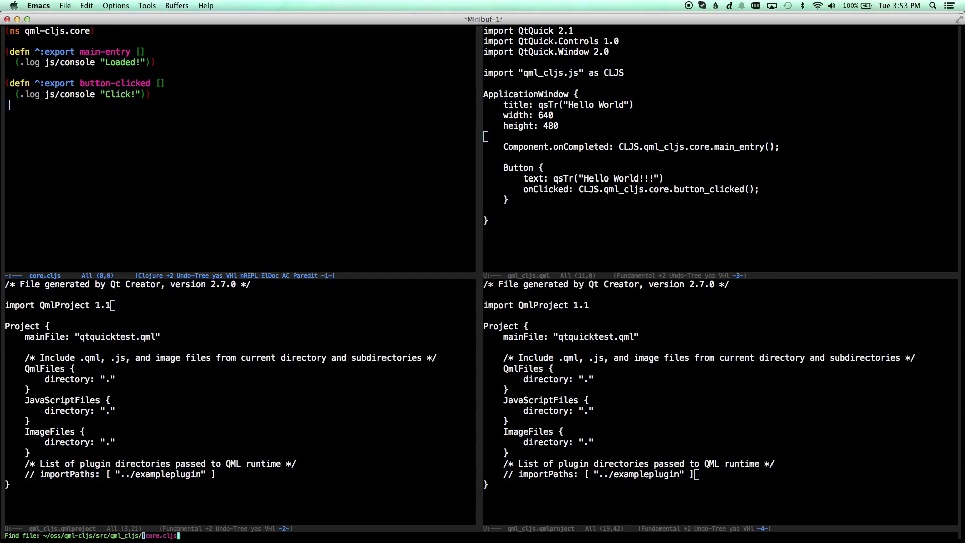
key(TAB)
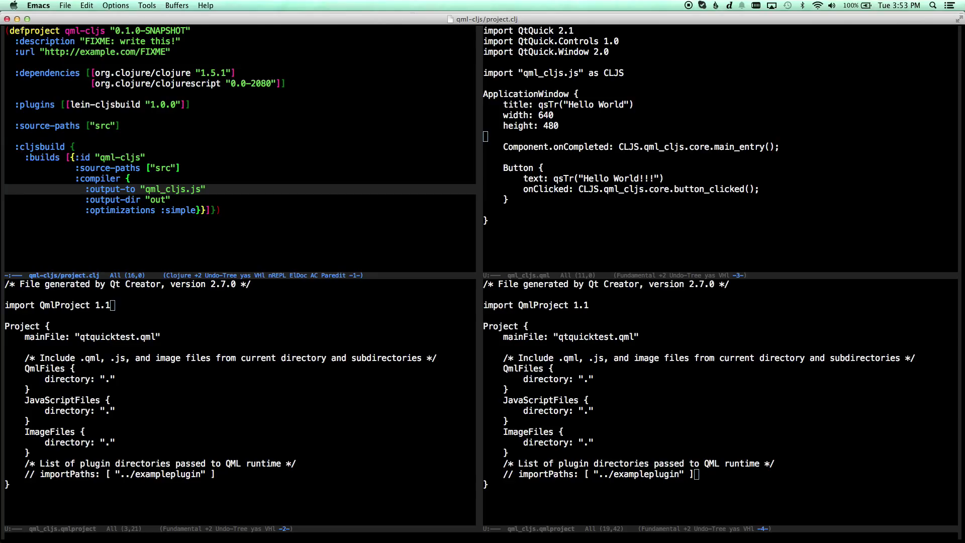
click(531, 72)
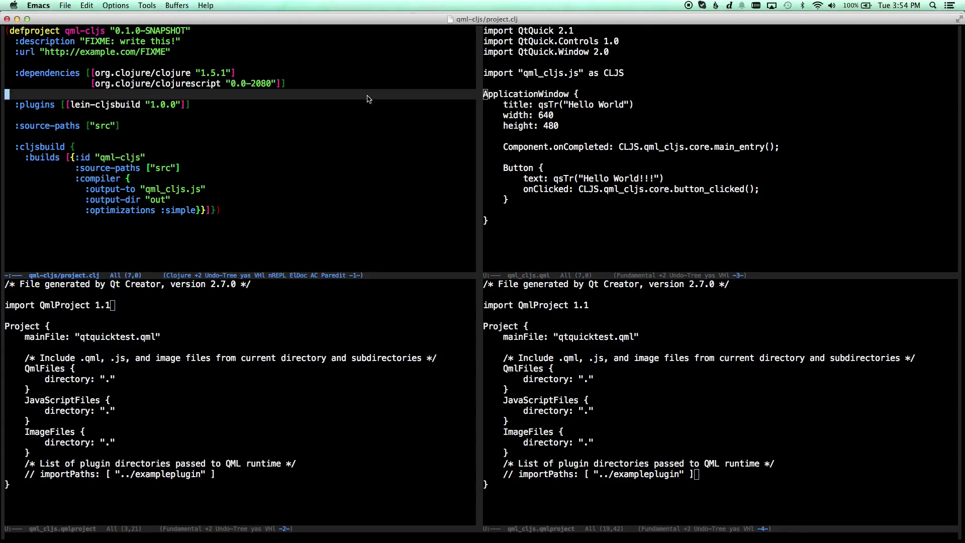
Return the upper-left buffer to core.cljs, select main-entry and jump to the QML onCompleted call.
key(C-x b)
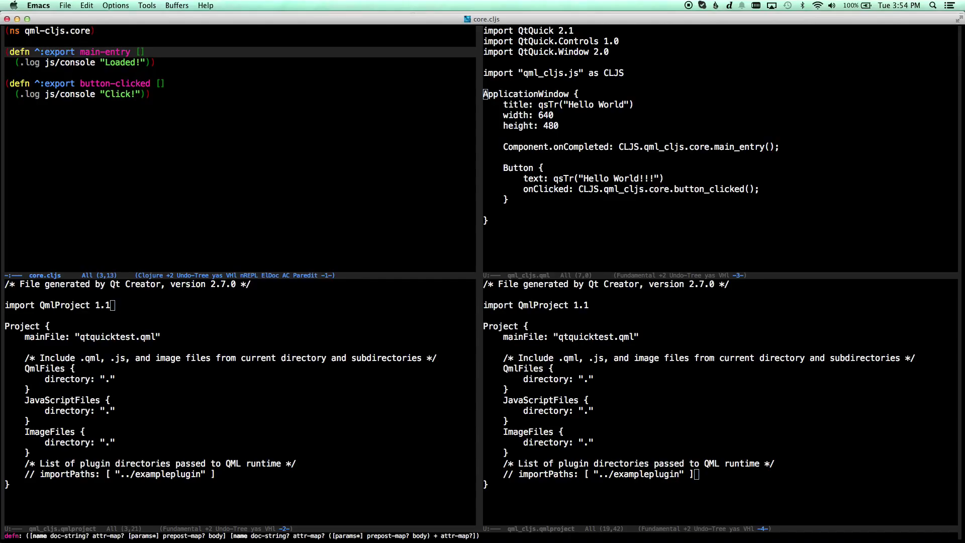
double_click(111, 52)
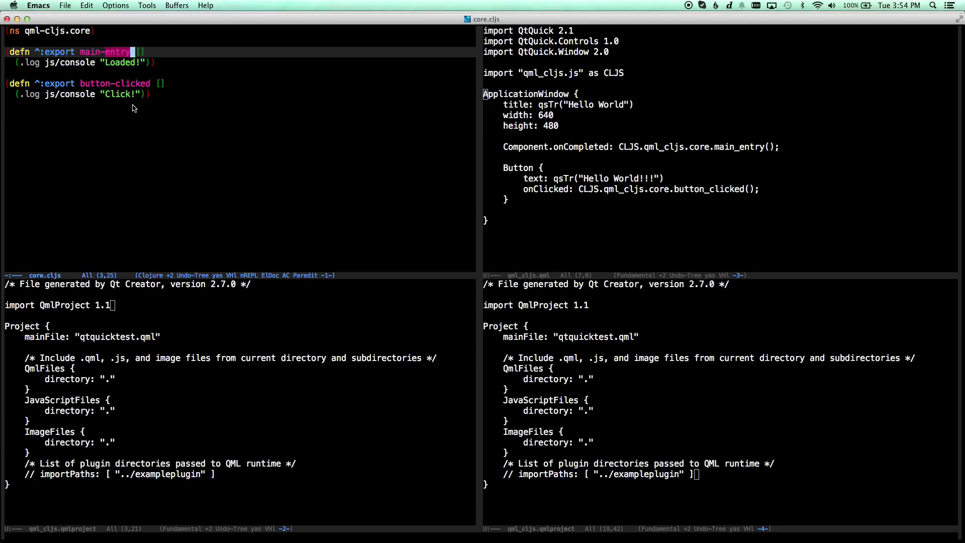
click(124, 84)
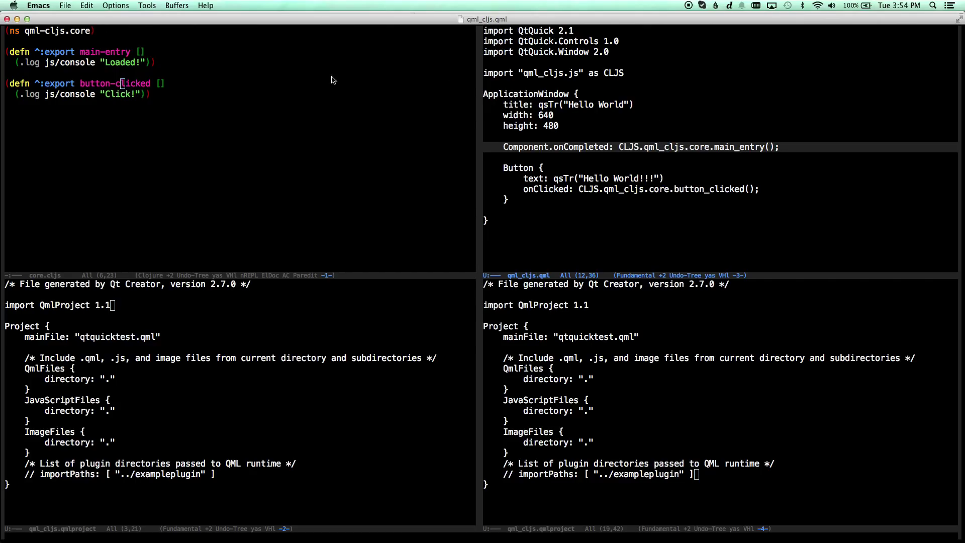
mouse_move(638, 160)
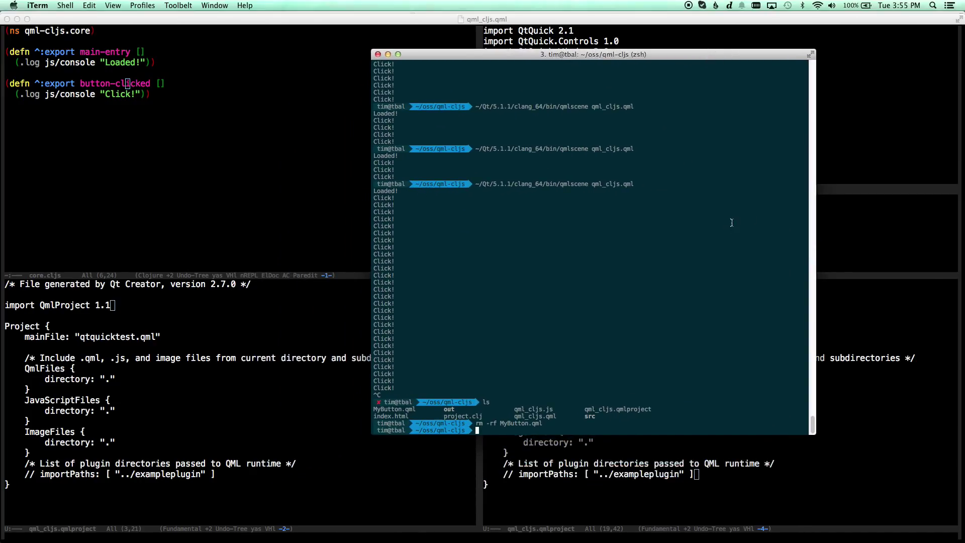
Run ~/Qt/5.1.1/clang_64/bin/qmlscene qml_cljs.qml to launch the Hello World window.
text(~/Qt/5.1.1/clang_64/bin/qmlscene qml_cljs.qml)
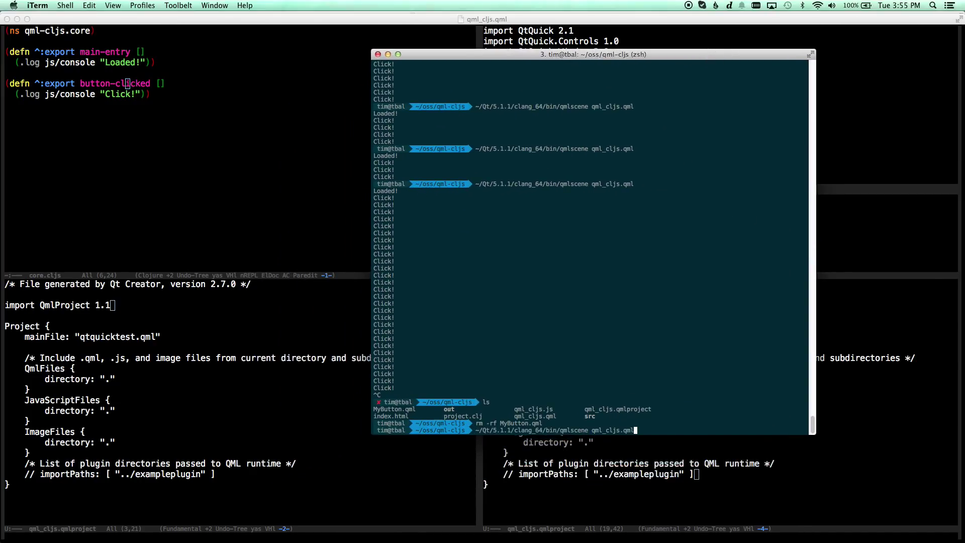
mouse_move(582, 431)
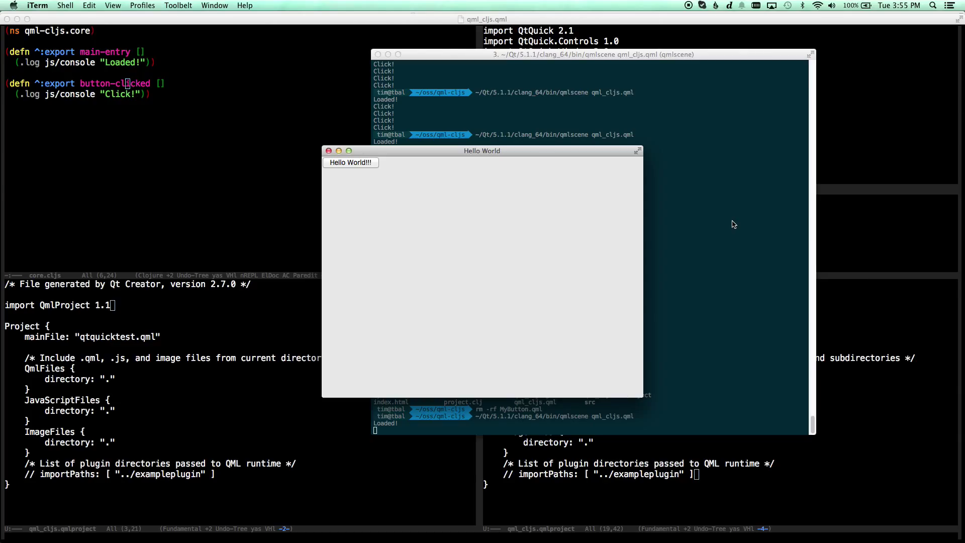
Move the Hello World window to the upper left and click its button to log Click! lines.
drag(481, 149, 366, 81)
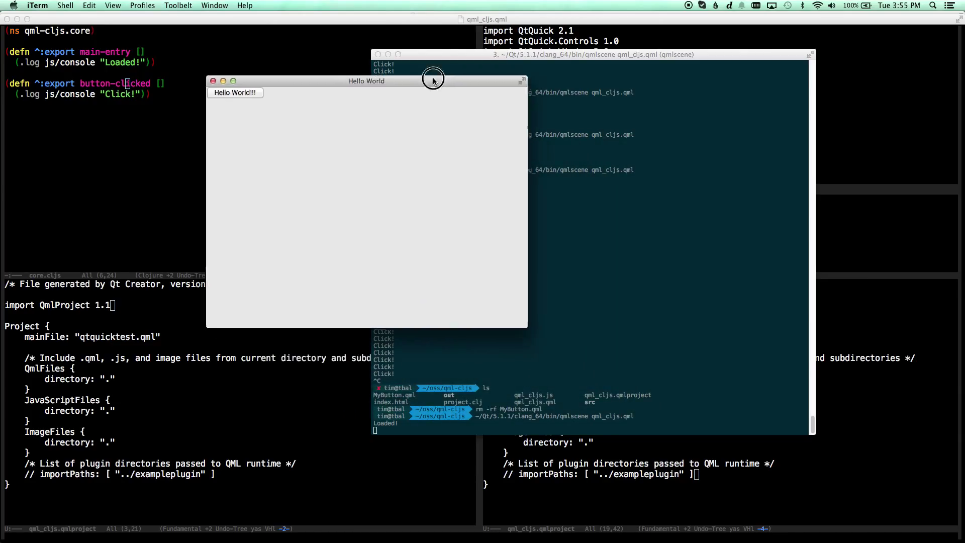
drag(366, 80, 319, 58)
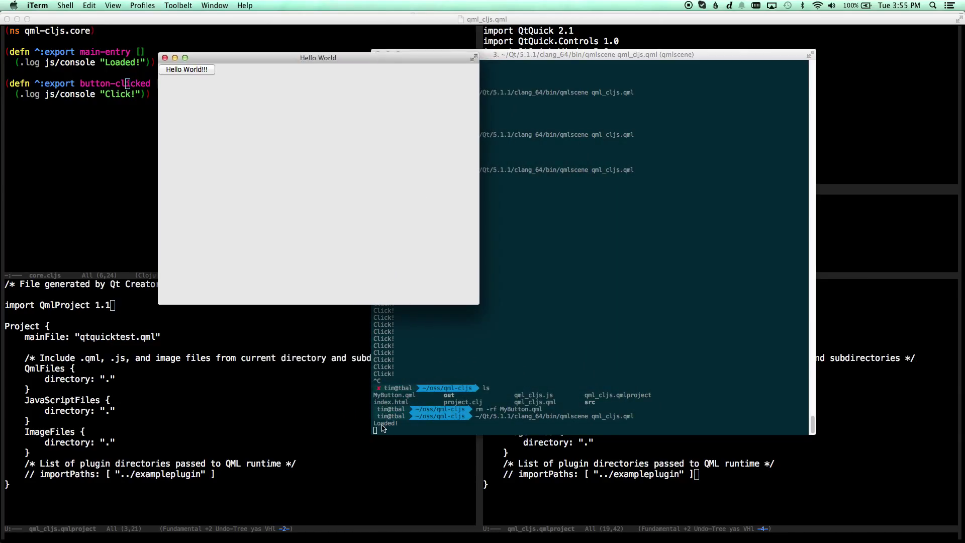
click(201, 69)
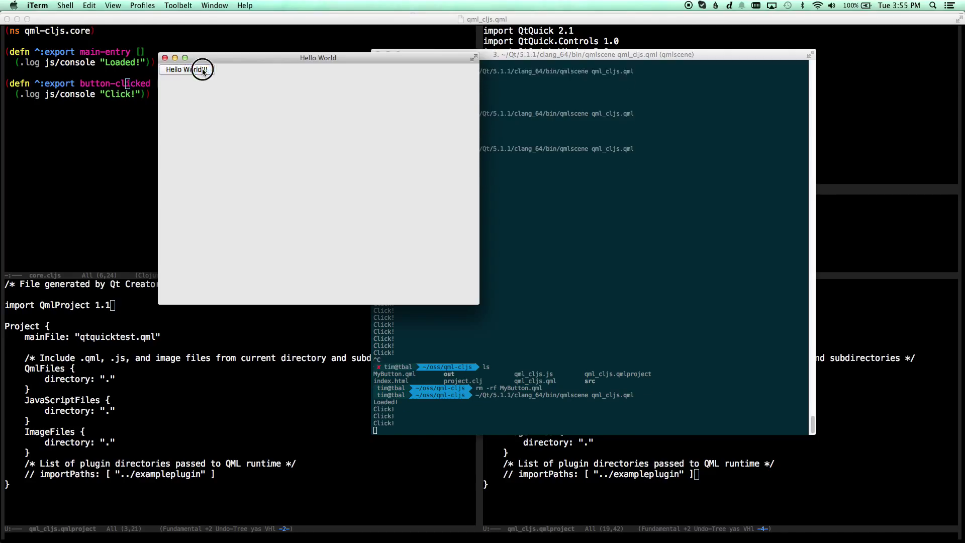
click(187, 69)
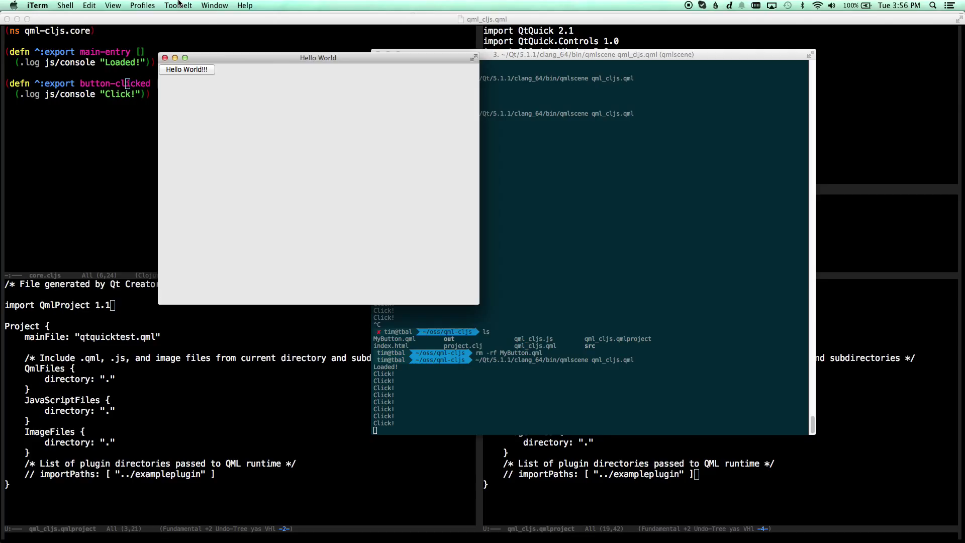
mouse_move(239, 99)
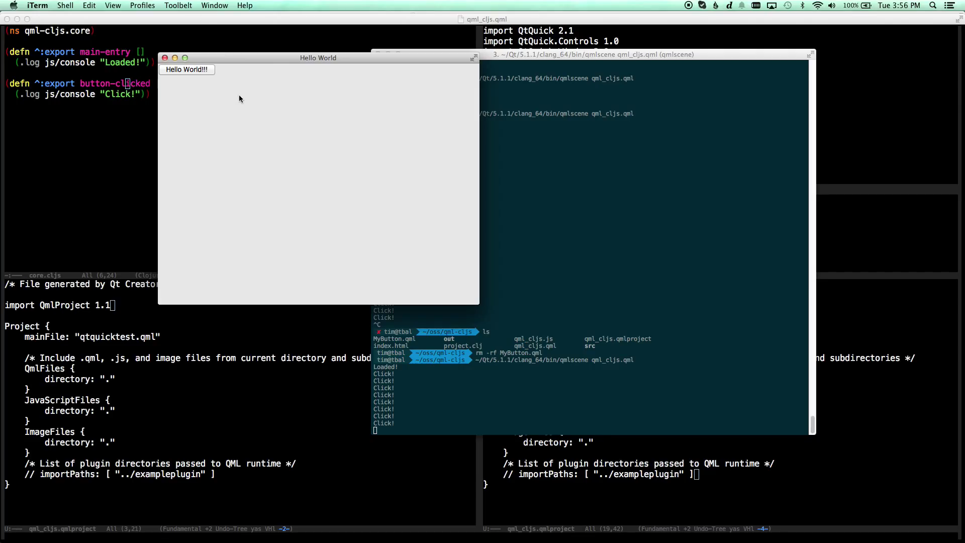